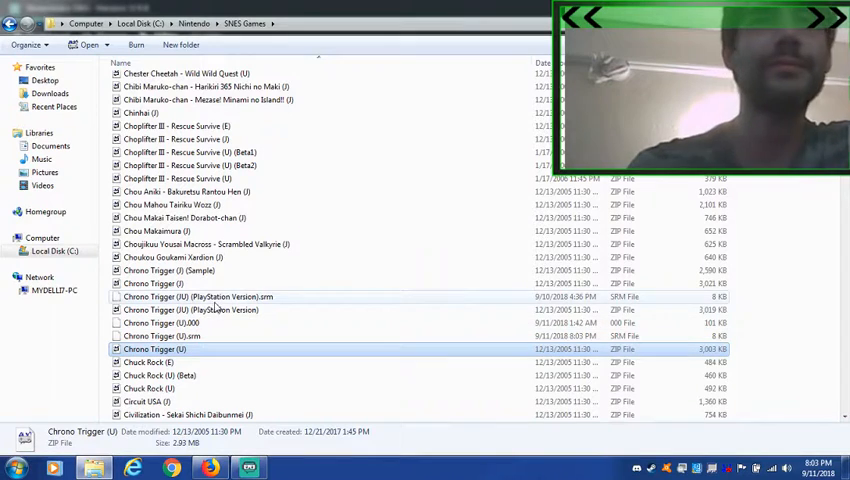
Bring up the context actions for the Chrono Trigger (U) file to launch it in Snes9x.
right_click(156, 348)
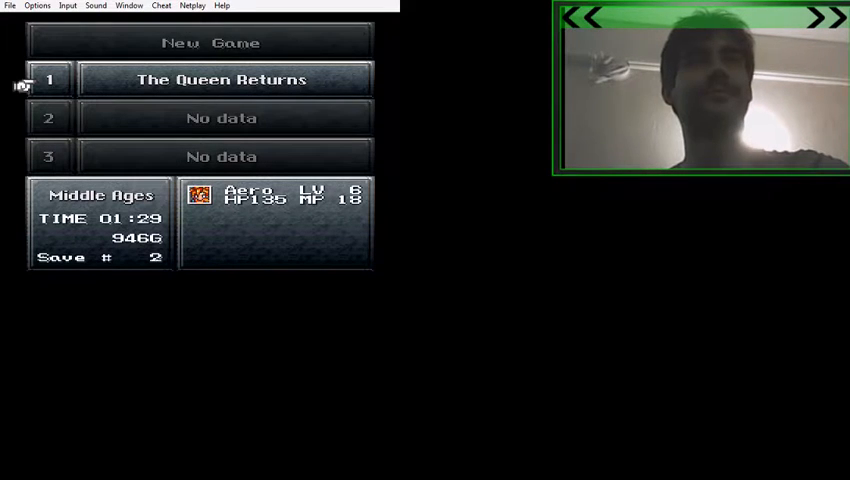
Load save slot 1, 'The Queen Returns', resuming in the castle throne room.
click(220, 80)
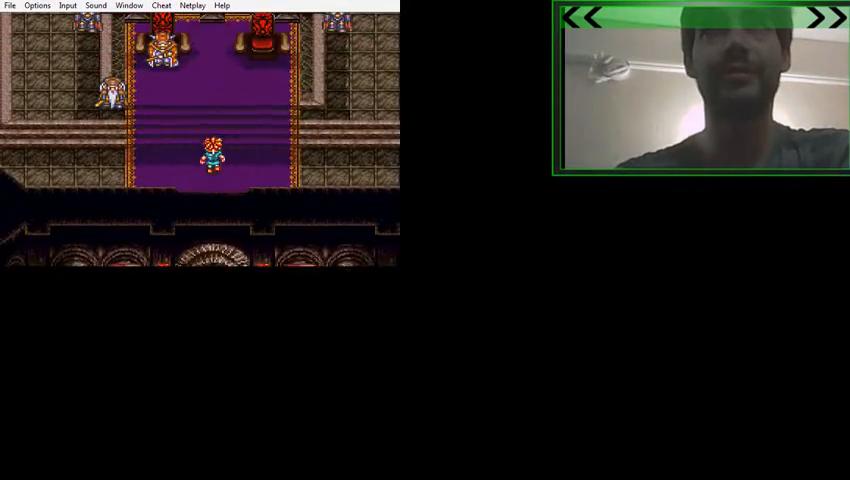
Walk the hero north through the throne room toward the next castle room.
key(Up)
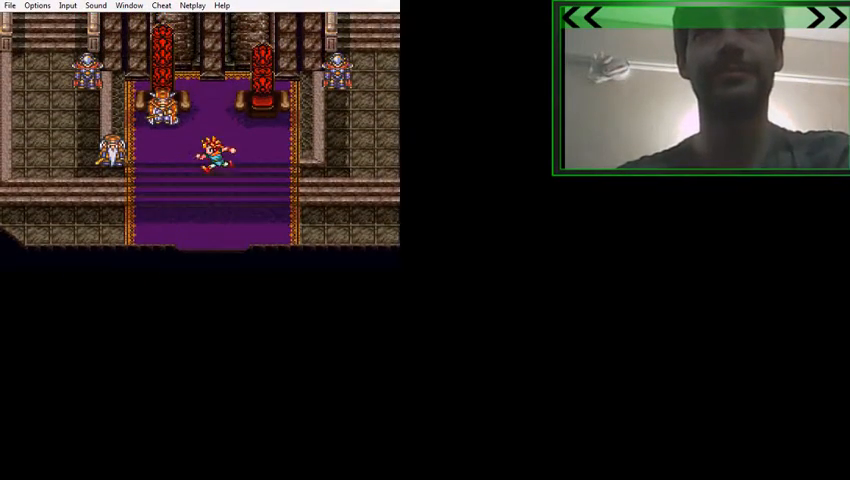
key(Up)
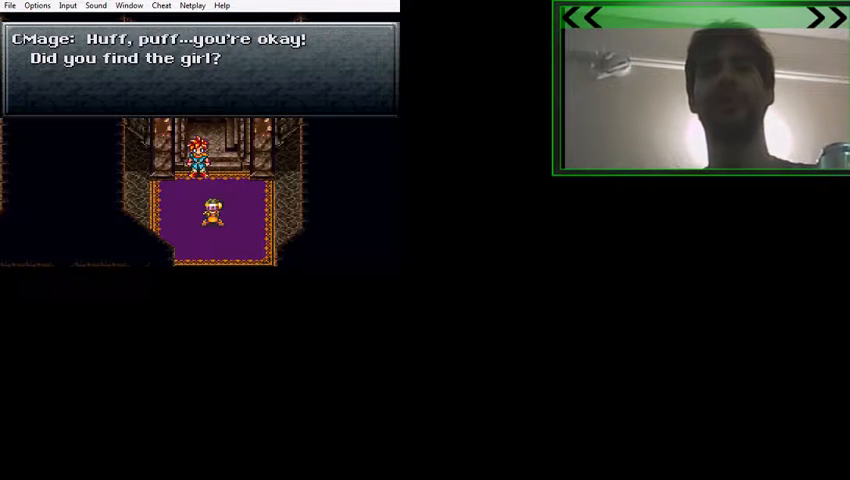
Confirm the mage's question about finding the girl and continue into the forest.
key(Return)
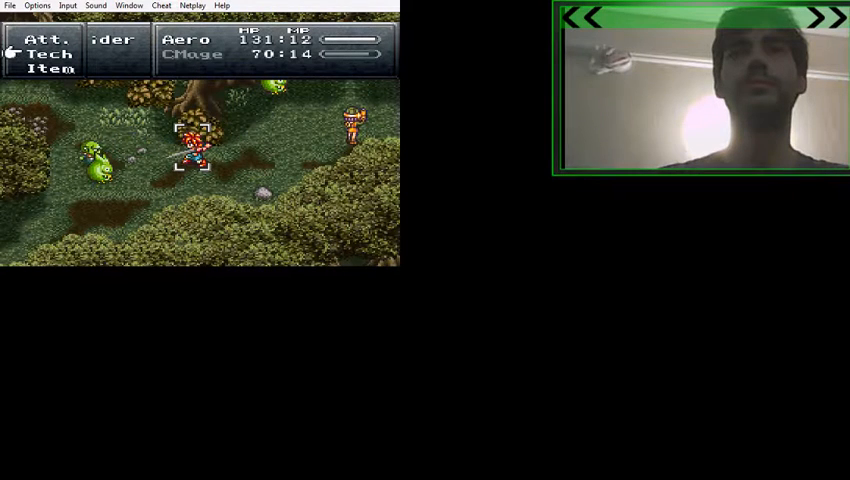
Finish the forest monster battle with Crono's party and enter the carpeted hall.
click(48, 54)
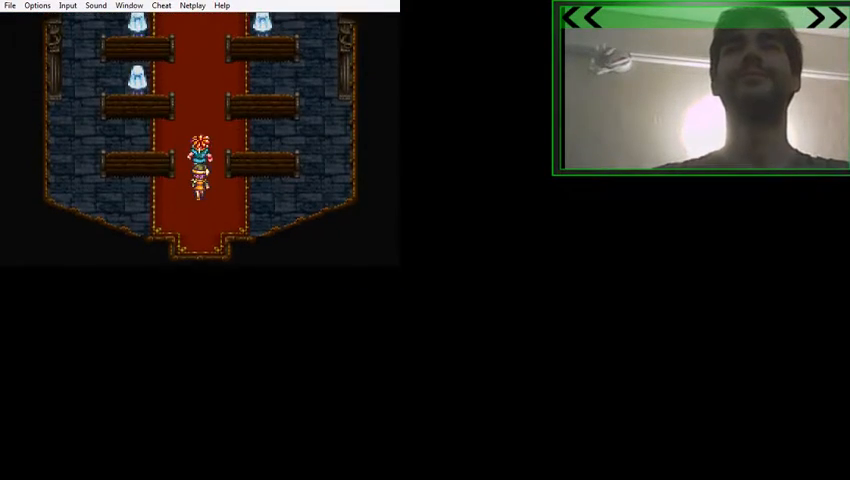
Move Crono north along the carpet to the altar room under the stained-glass window.
key(Up)
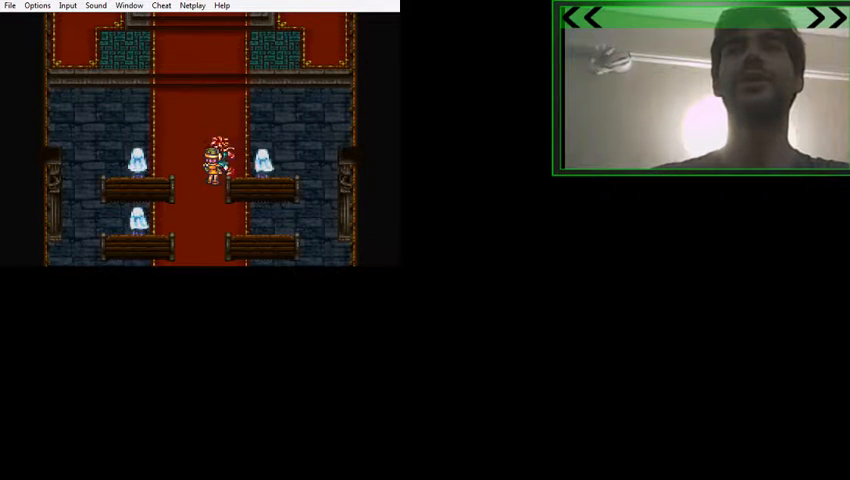
key(Left)
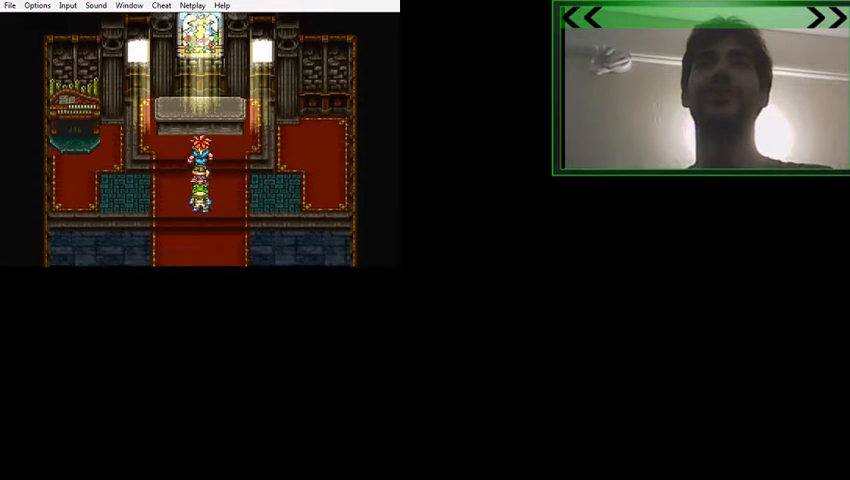
Walk the three-member party north into the throne room beneath the stained glass.
key(Up)
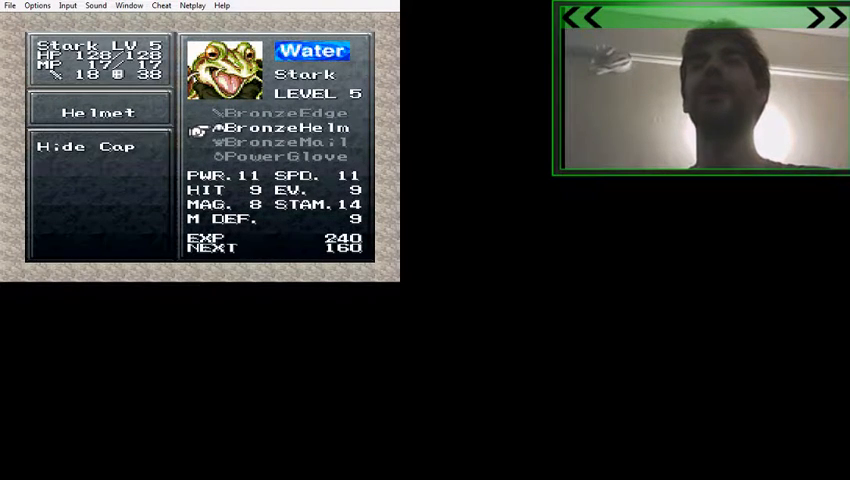
Select the Helmet slot to compare the BronzeHelm against the worn Hide Cap.
key(down)
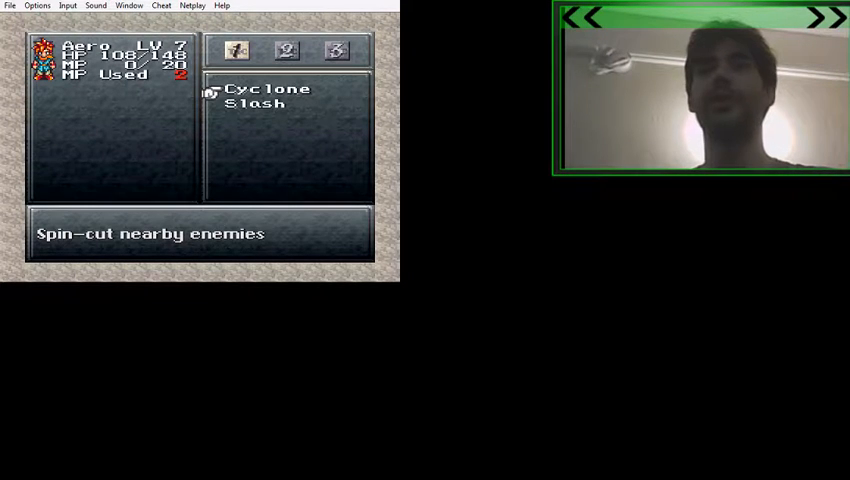
View Aero's techniques, Cyclone and Slash, in the Tech screen.
click(286, 50)
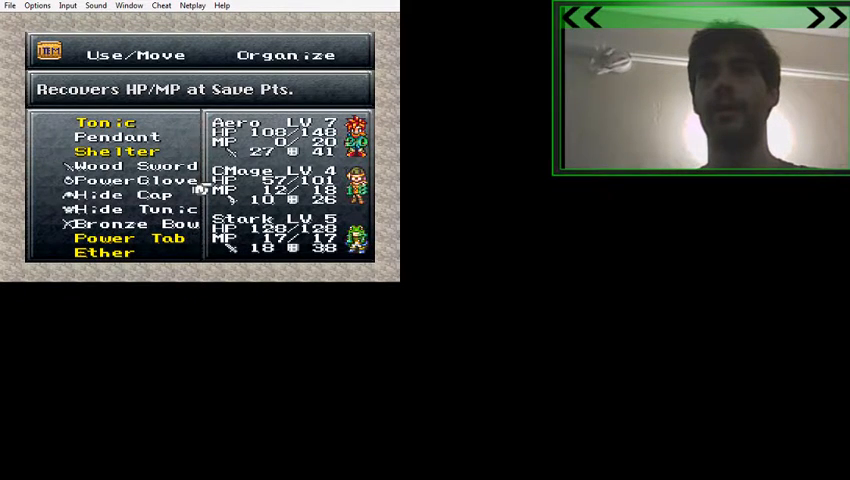
Browse the item inventory to the Power Tab and use it for +1 Power.
click(284, 54)
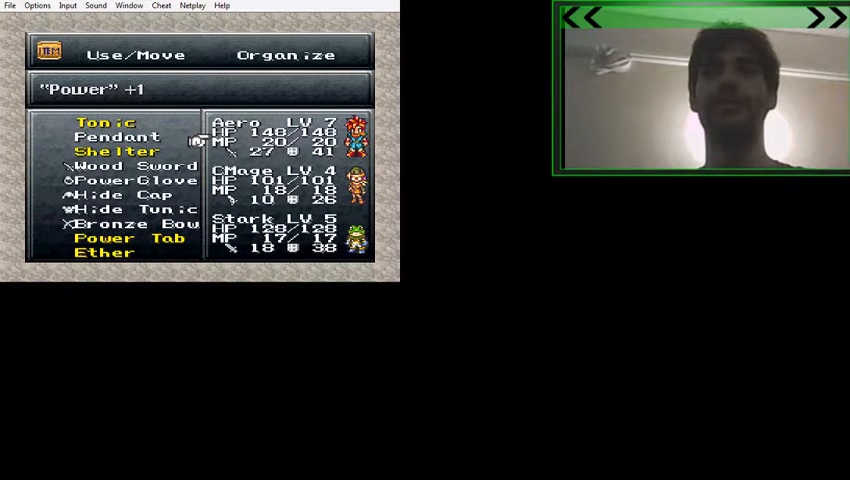
click(124, 238)
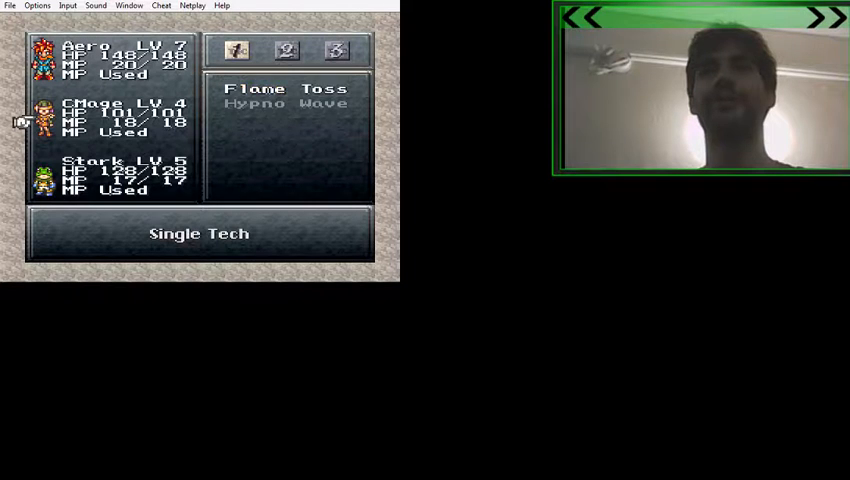
Switch the Tech menu to CMage, listing Flame Toss and Hypno Wave.
click(336, 50)
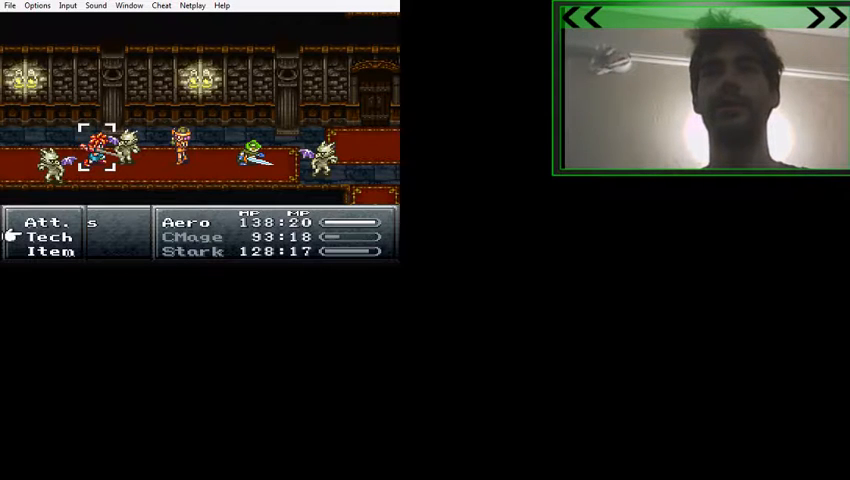
Choose battle commands to attack the monsters in the red-carpeted castle hall.
click(48, 236)
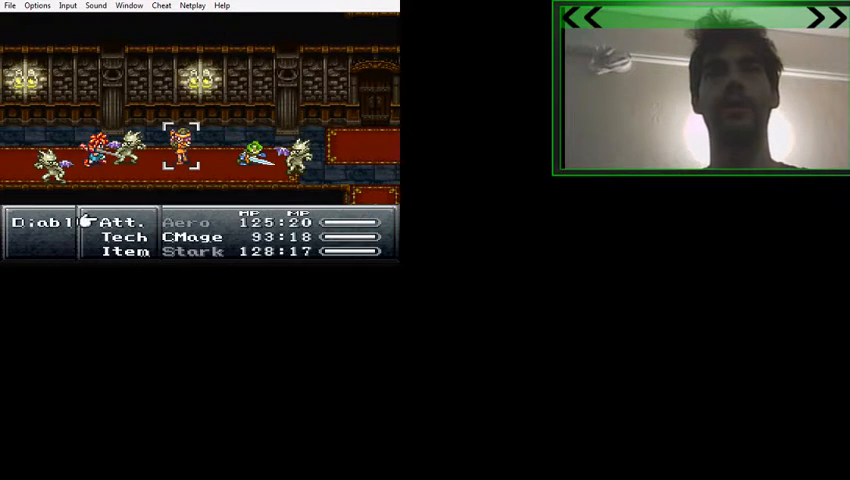
click(122, 236)
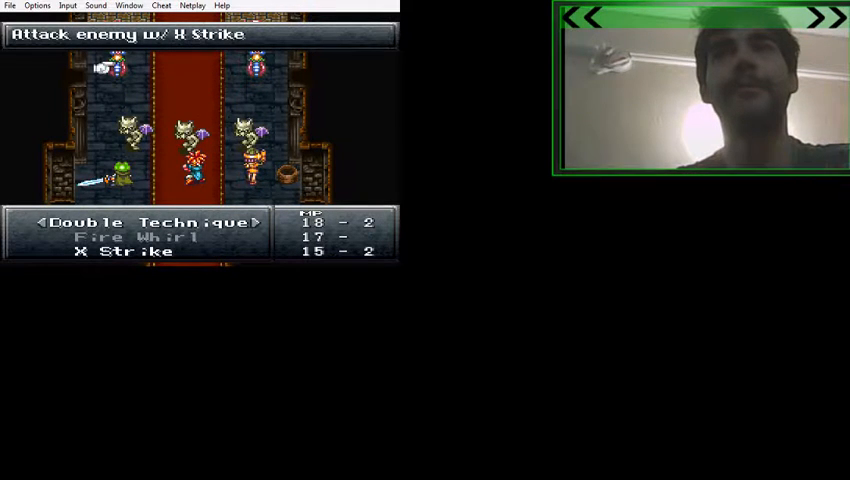
Unleash the X Strike double technique on the corridor enemy.
key(Up)
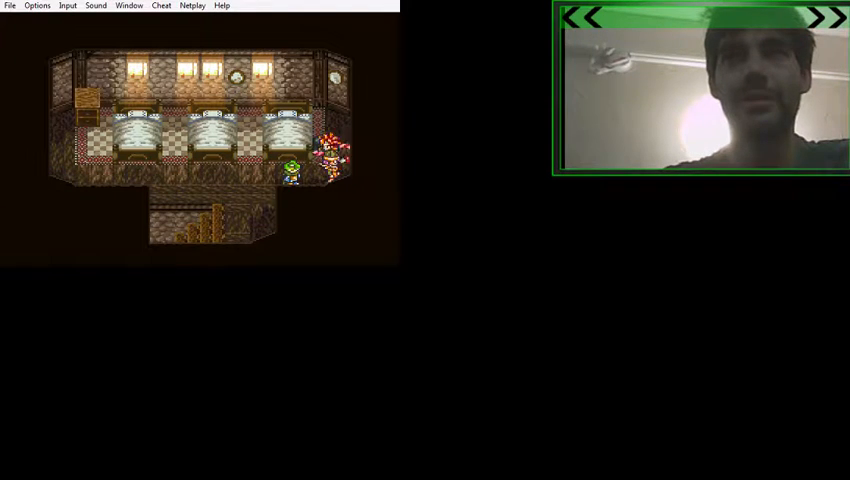
Walk the party left into the bedroom with three beds.
key(Left)
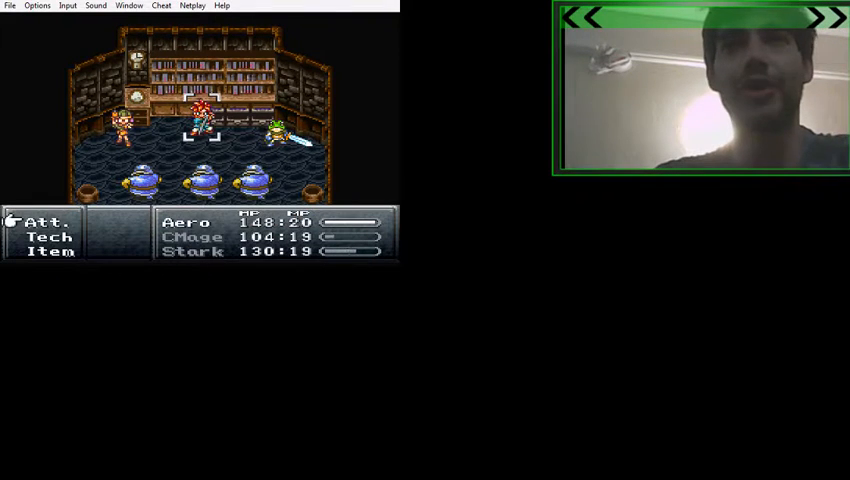
Attack the three blue monsters in the library room and win the fight.
click(48, 236)
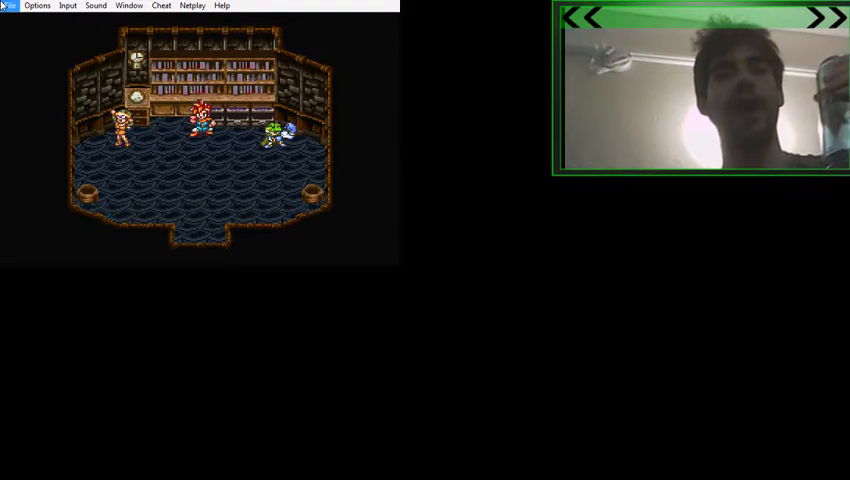
click(10, 4)
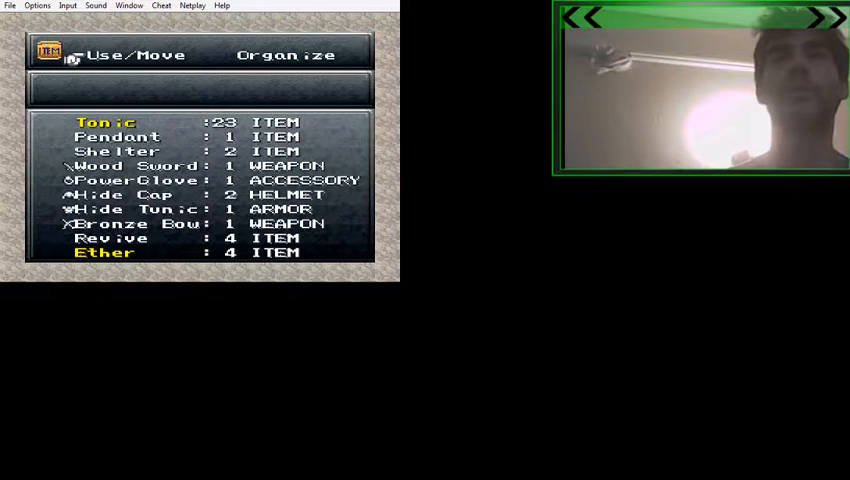
click(284, 54)
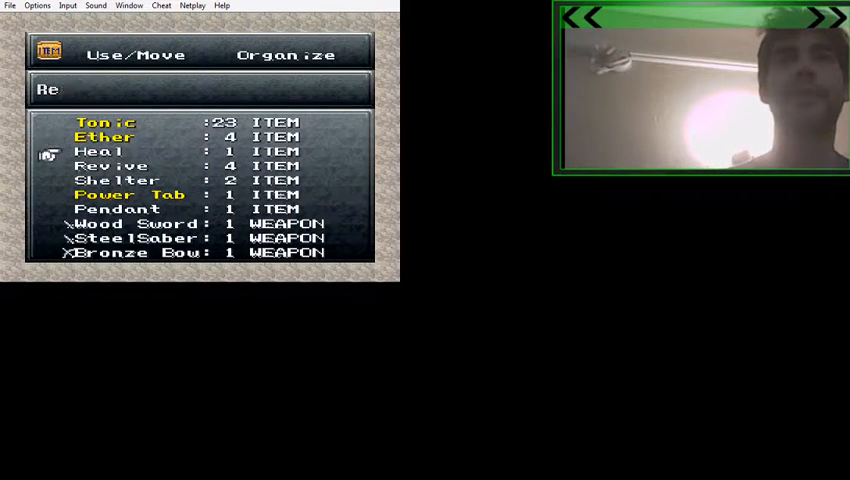
Cancel out of the Item menu back to the castle hall.
click(122, 194)
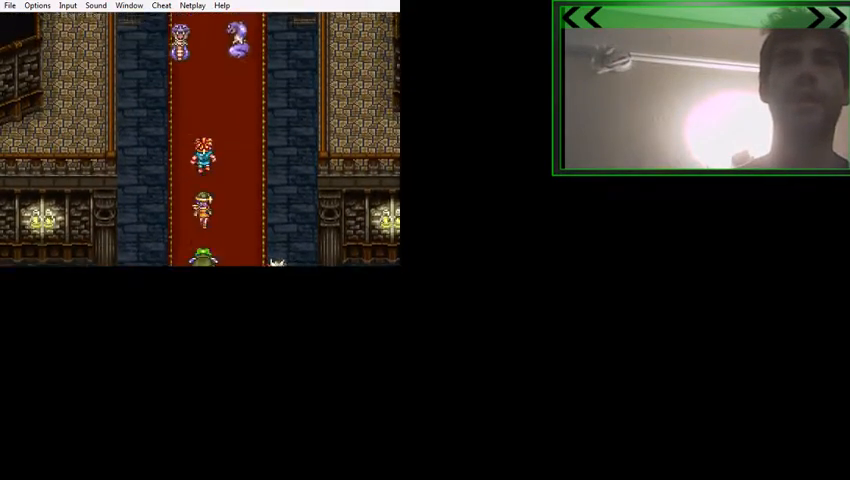
Move the party up the red-carpeted castle hall toward the save point.
key(Up)
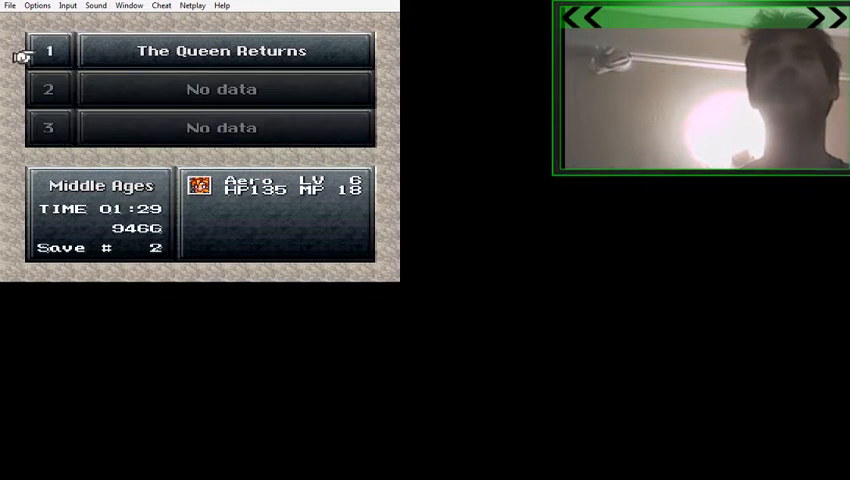
Save into slot 1 'The Queen Returns', confirming Yes to erase the old save.
click(220, 50)
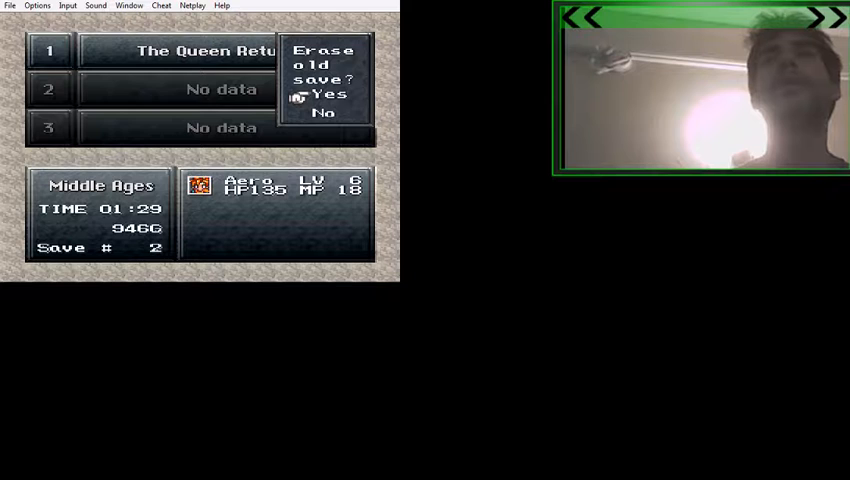
click(328, 94)
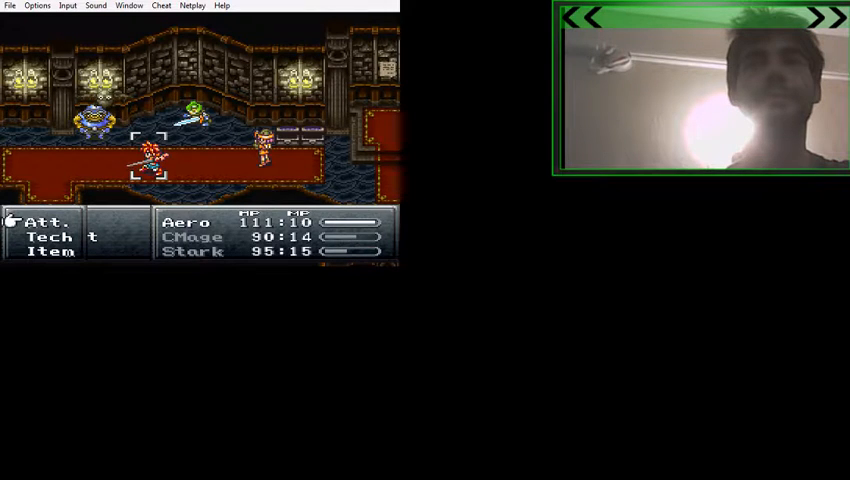
click(42, 236)
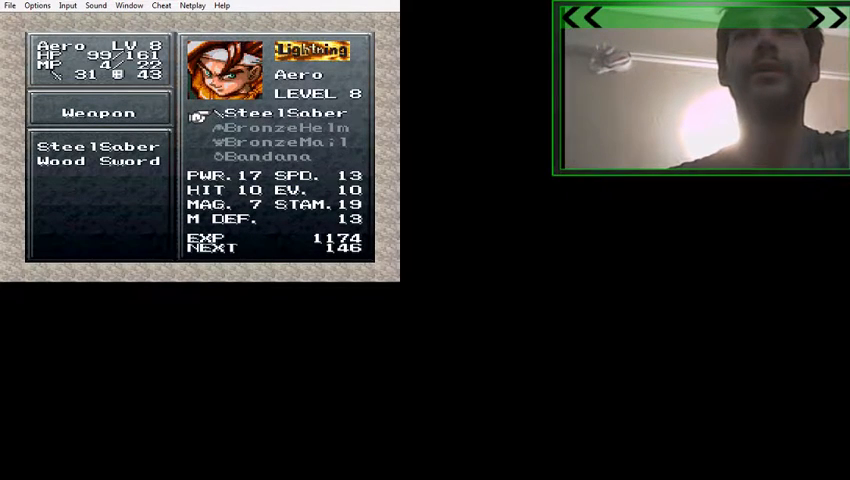
Show Stark's Equip screen with the Iron Sword offered as a weapon.
key(Down)
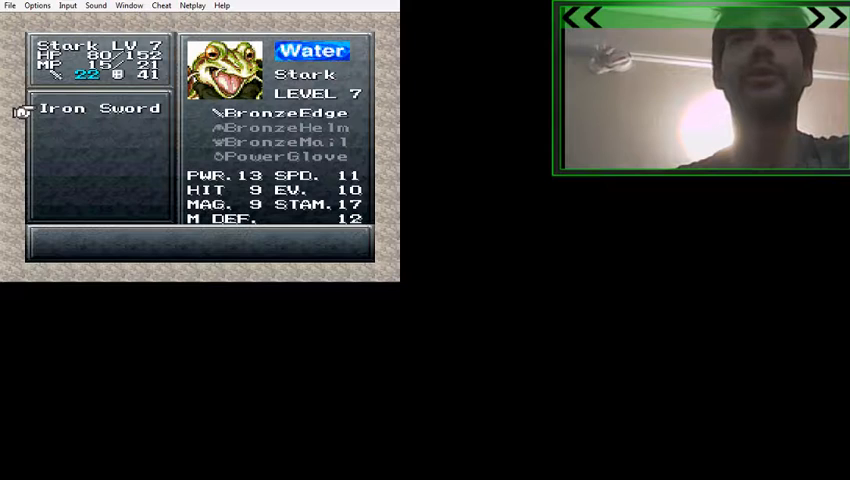
click(100, 108)
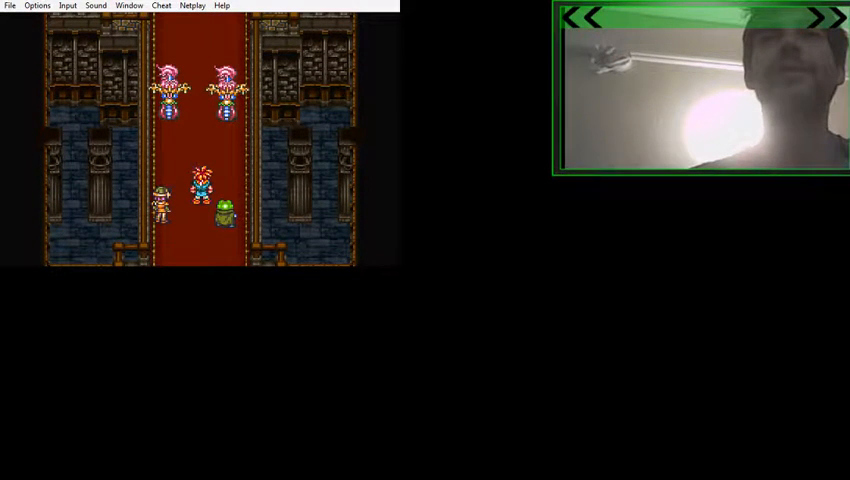
key(Return)
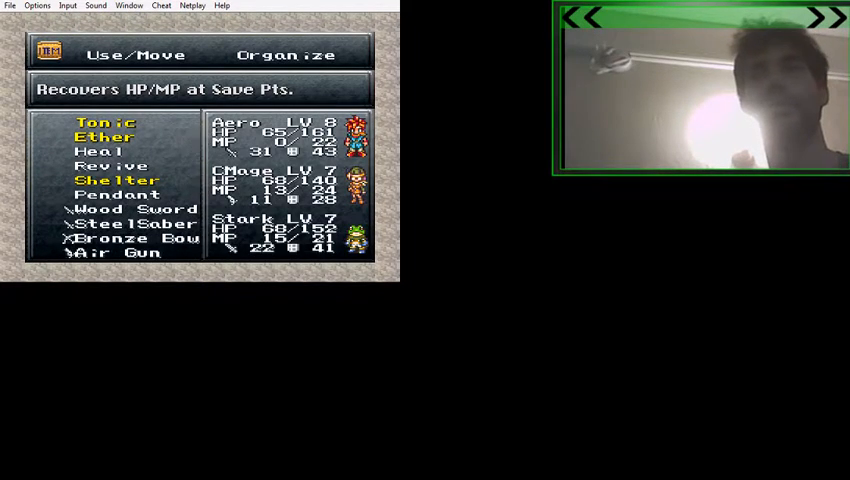
Select Shelter in the item list to read its description.
click(284, 54)
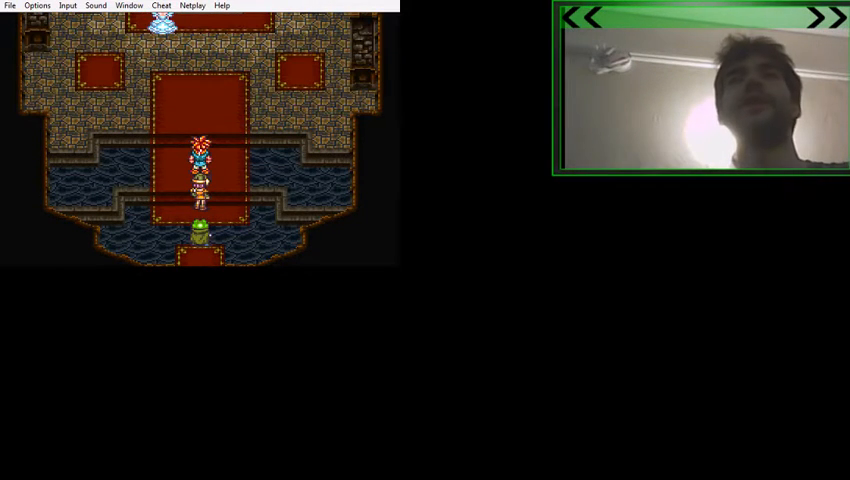
Walk the party up the red carpet to the throne room where Yakra waits.
key(Up)
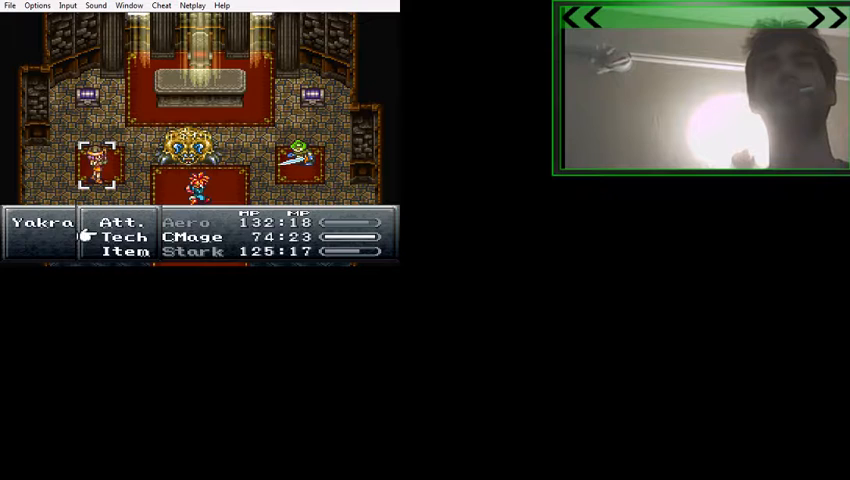
Choose attack commands for the party members against the boss Yakra.
click(124, 236)
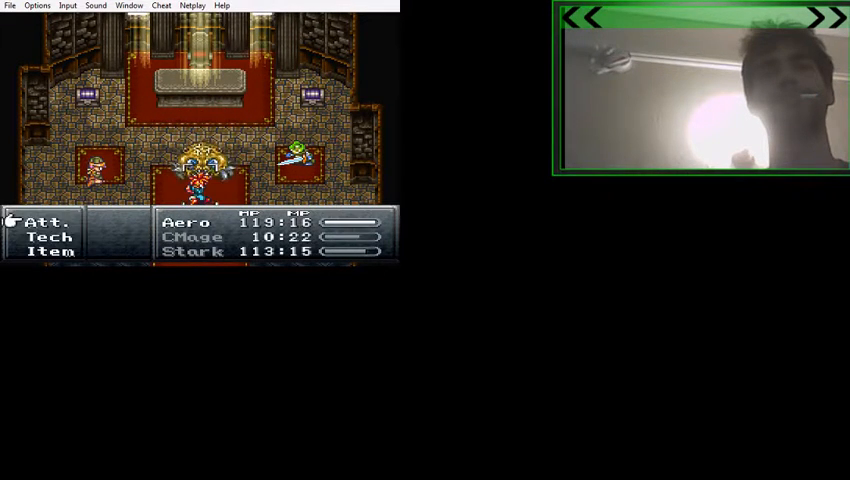
click(48, 250)
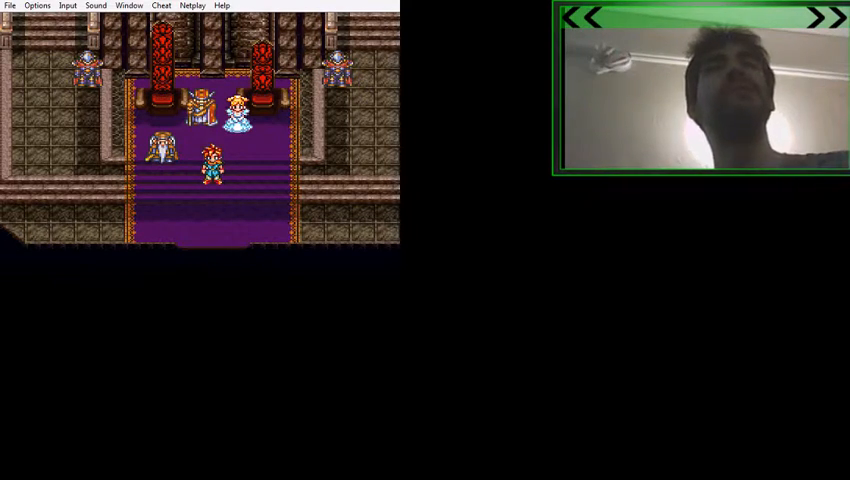
Walk the hero out of the throne room and down the castle staircase.
key(Down)
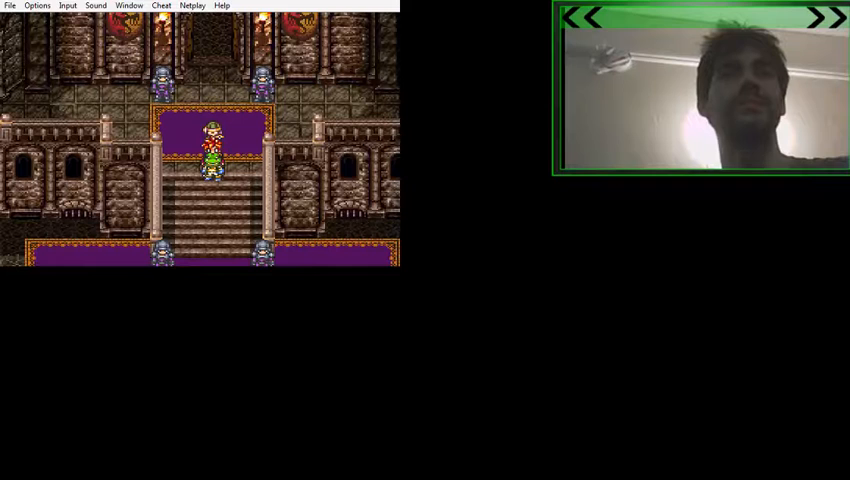
key(Up)
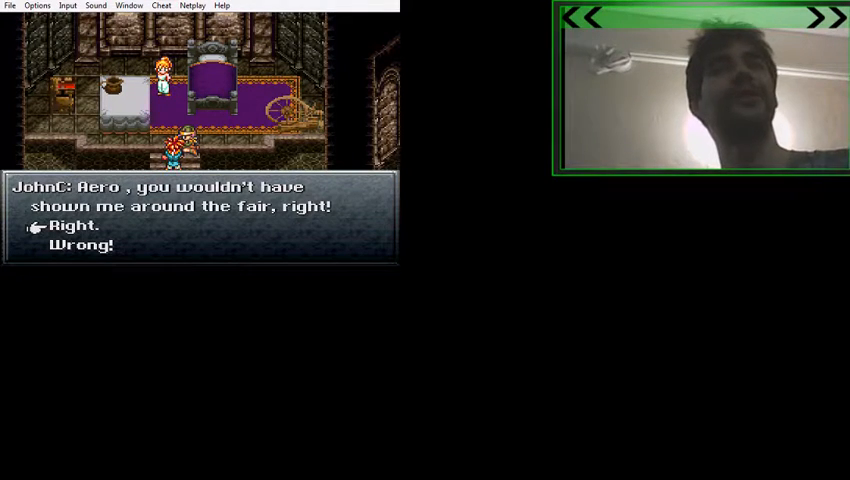
Move the cursor in Marle's Right/Wrong dialogue choice about the fair.
key(Down)
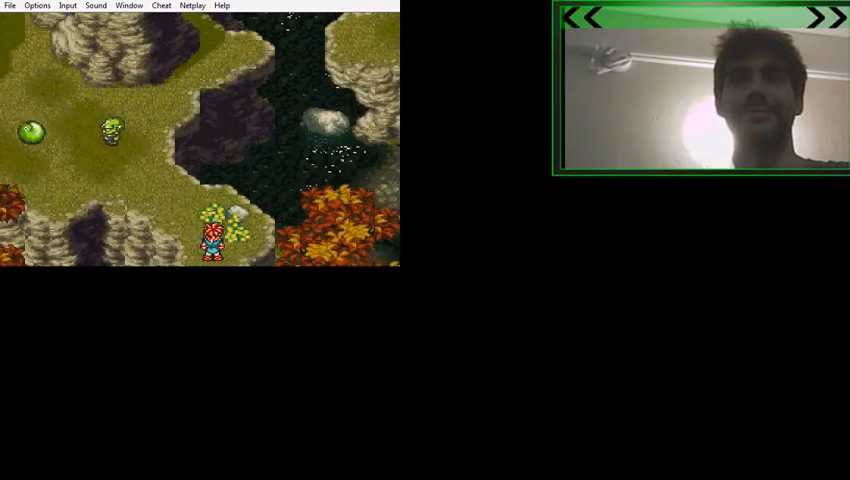
Walk across the forest map past the bridge and down the riverside path to the shop.
key(Up)
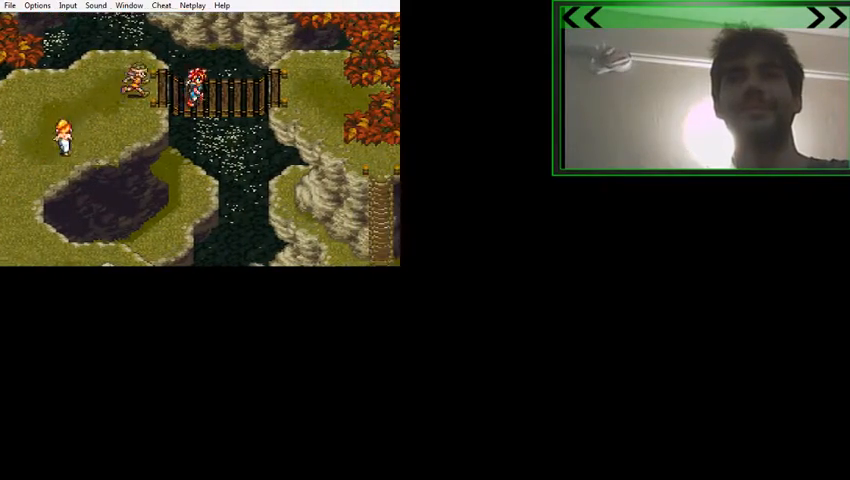
key(Down)
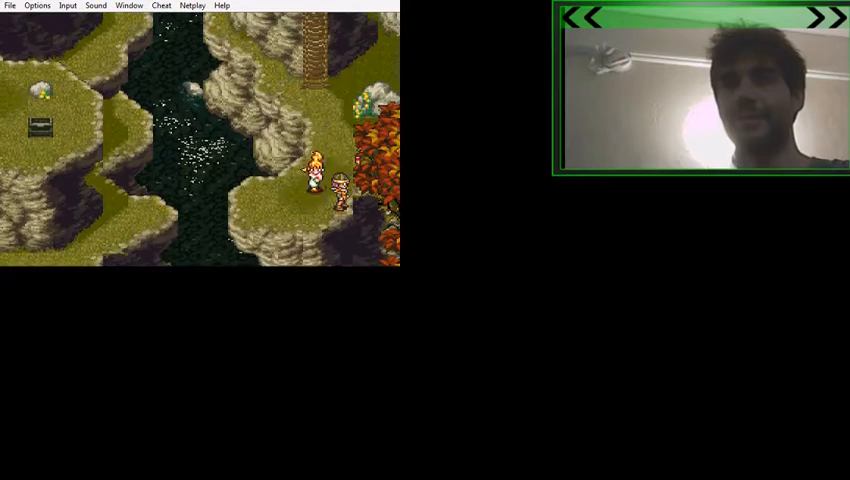
key(Up)
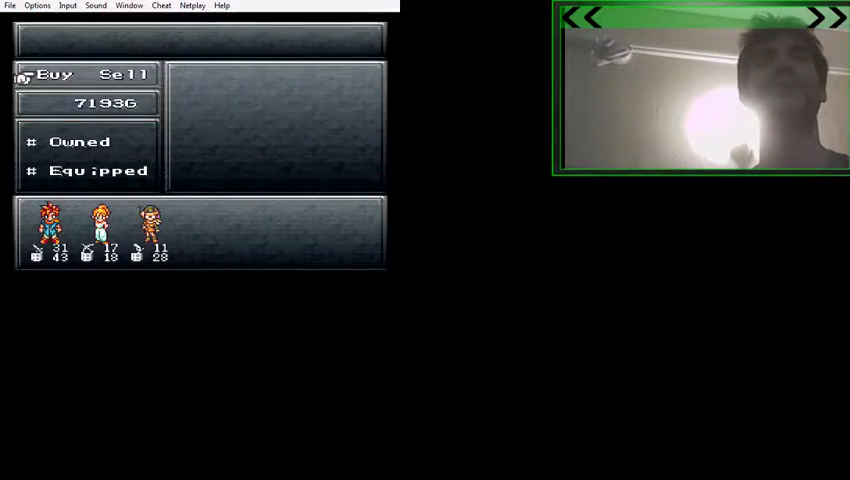
Buy the Lode Sword in the shop and highlight it in Aero's weapon choices.
click(52, 74)
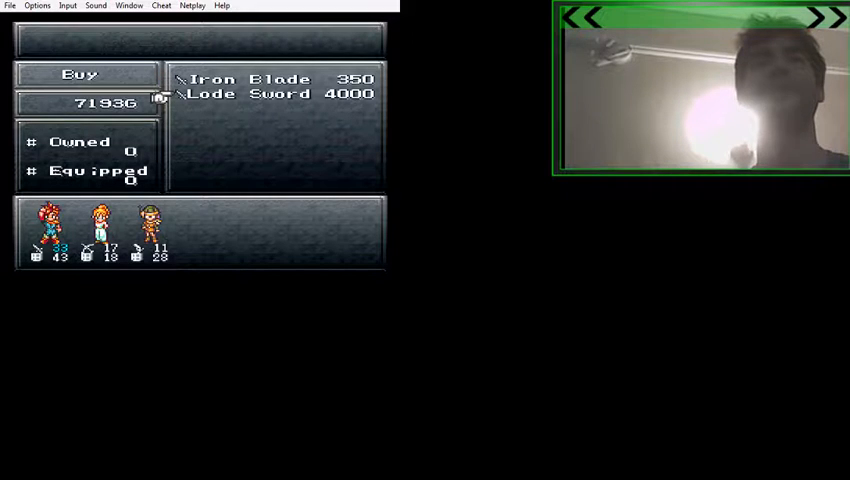
click(270, 92)
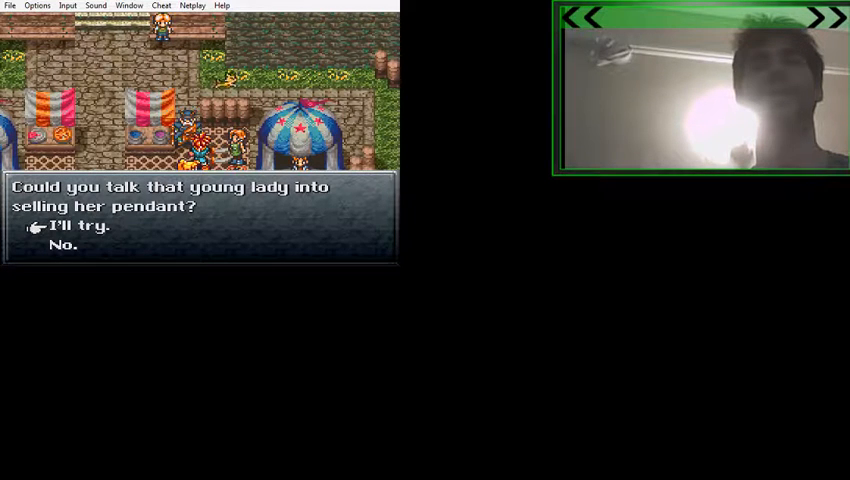
key(down)
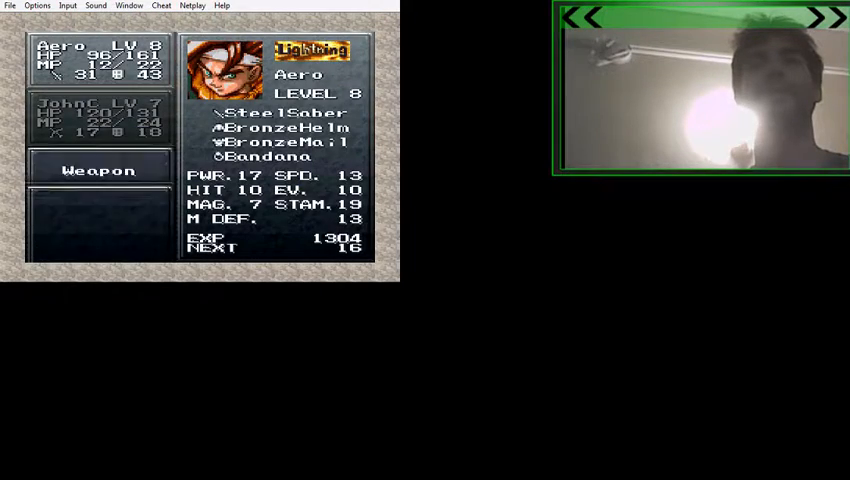
click(96, 170)
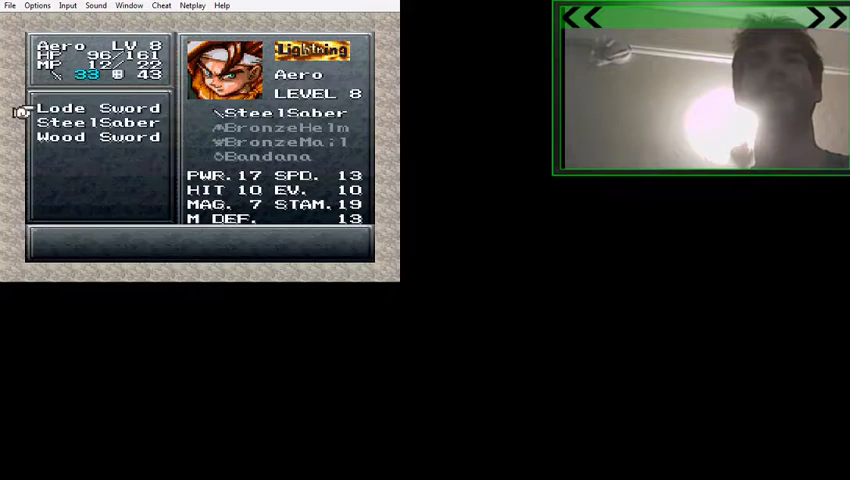